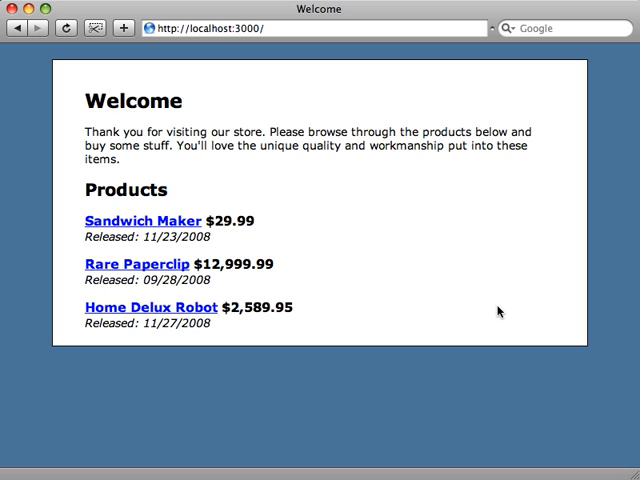
mouse_move(293, 333)
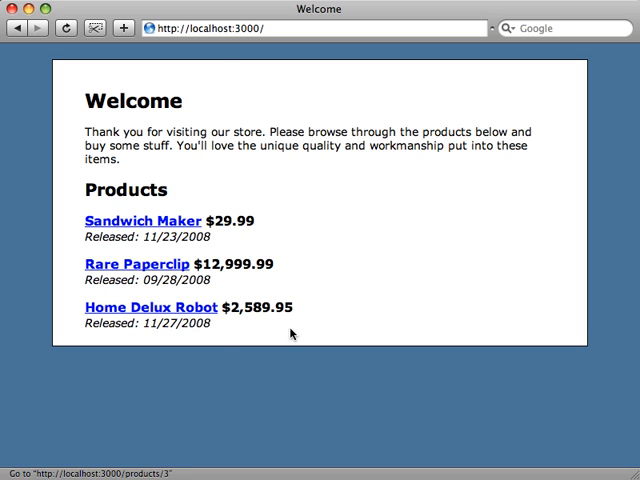
mouse_move(427, 266)
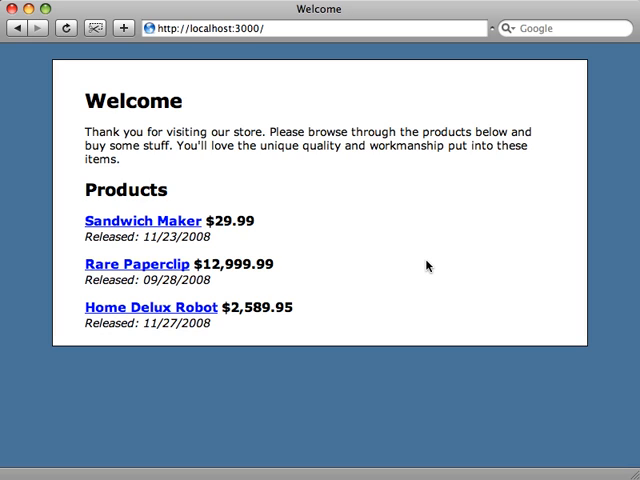
mouse_move(149, 127)
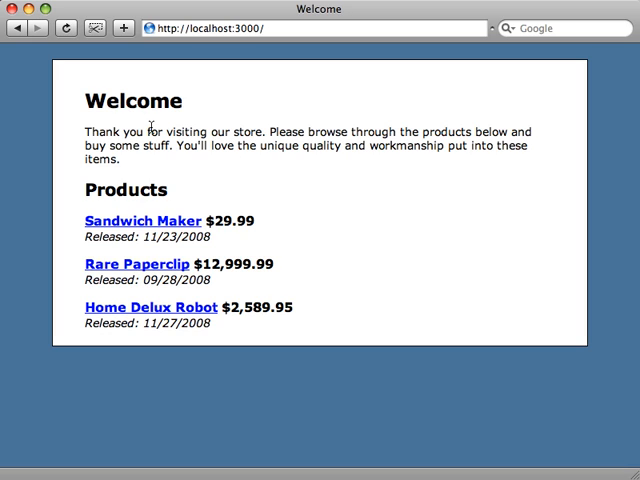
mouse_move(232, 179)
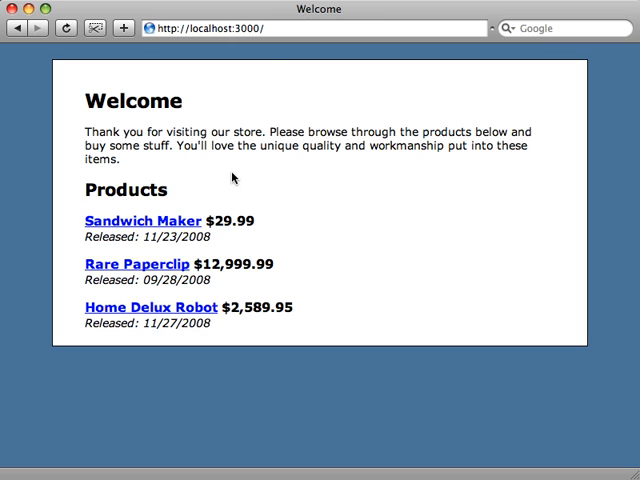
Load the store's sign-up page and reveal the Language dropdown choices
type("signup")
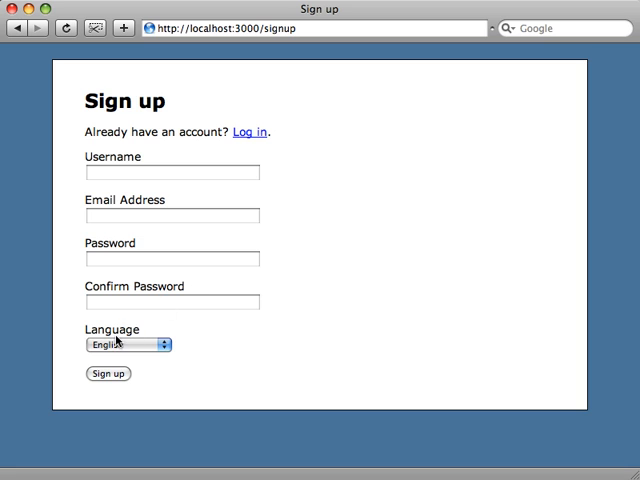
left_click(124, 344)
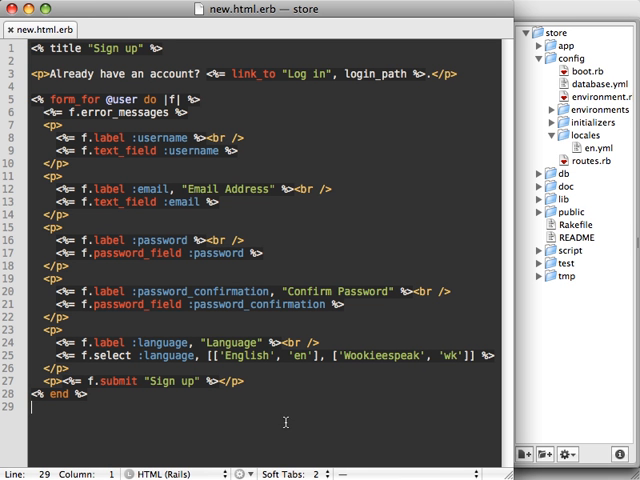
Bring up config/locales/en.yml from the project drawer
double_click(160, 342)
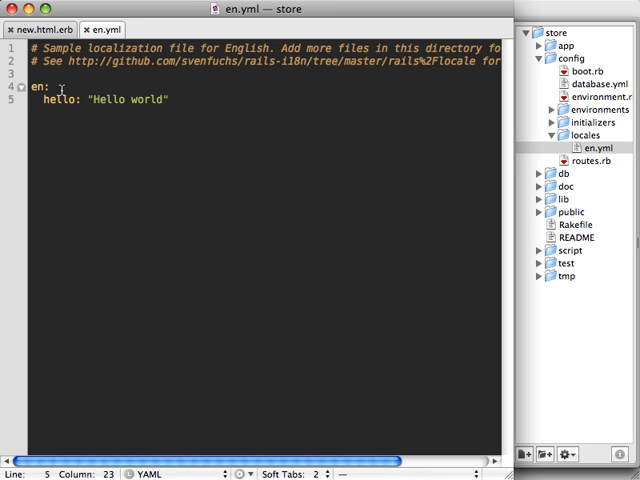
mouse_move(202, 108)
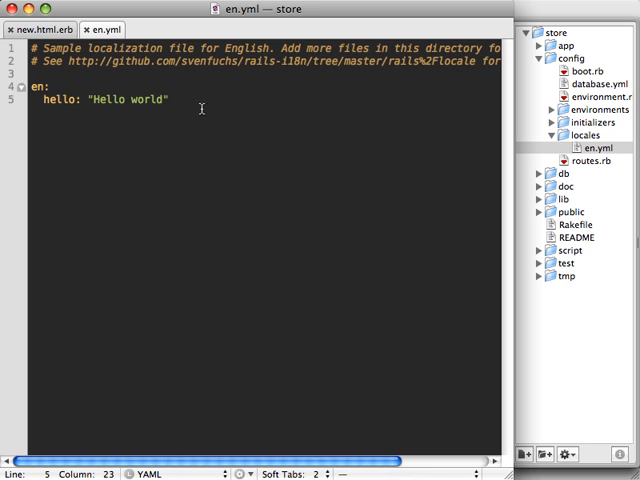
mouse_move(209, 160)
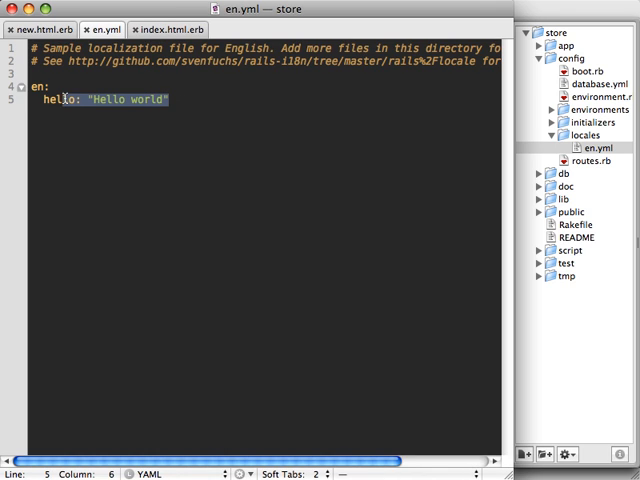
Add welcome title "Welcome" and paragraph "Thank you for visiting our store..." to en.yml
type("welcom")
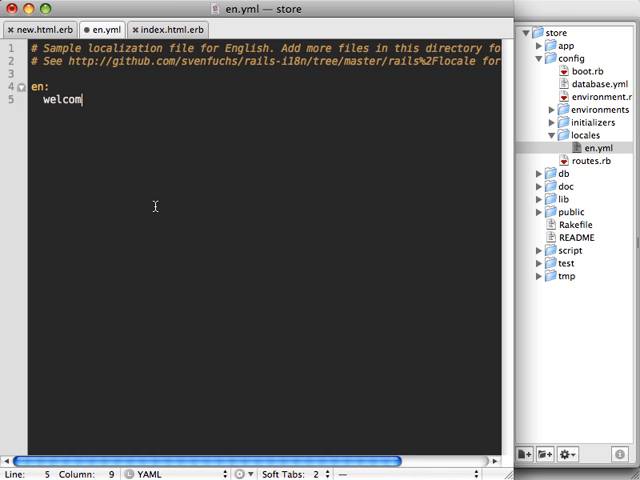
type("e:")
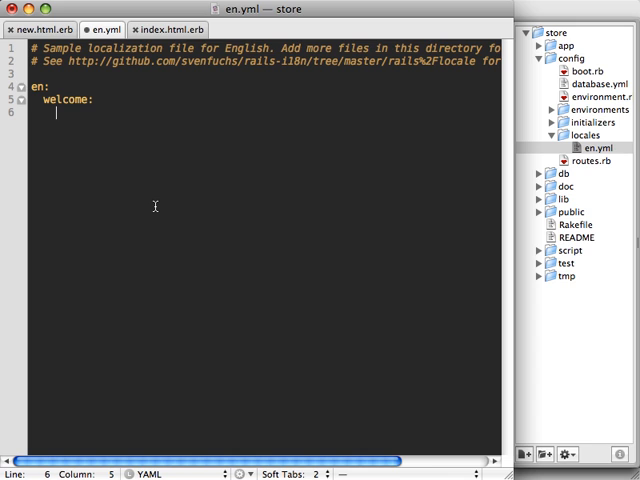
type("title: \"Welcome\"")
type("paragraph:")
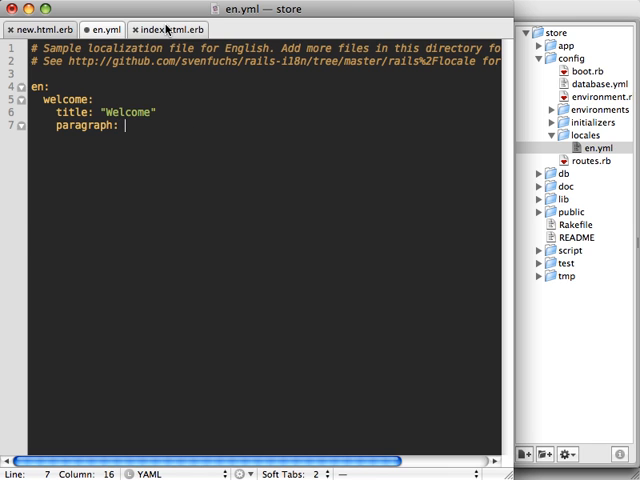
left_click(165, 29)
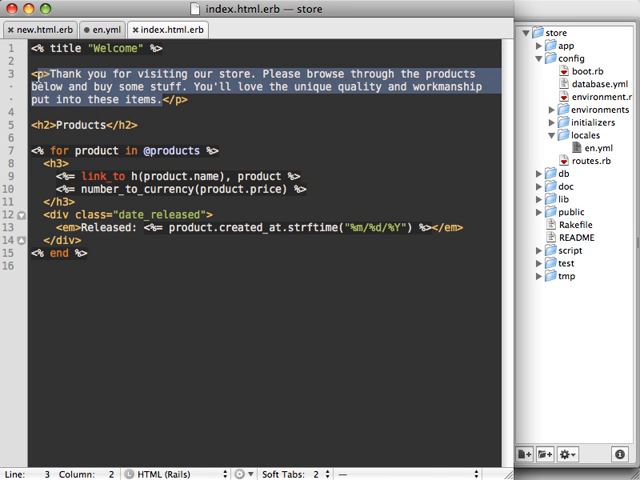
left_click(95, 29)
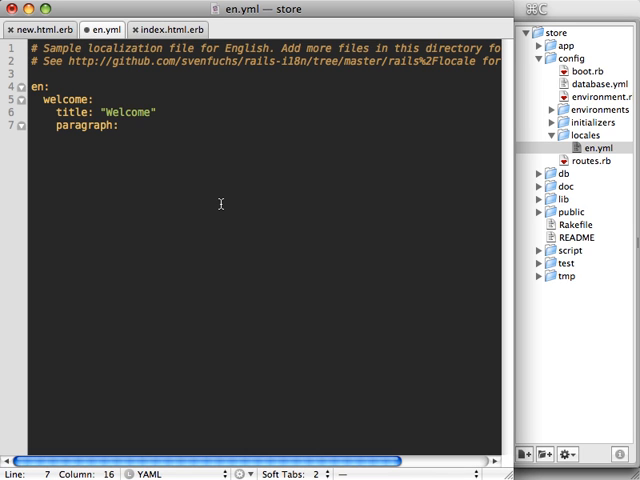
type("\"Thank you for visiting our store. Please browse through the pro\"")
type("products:")
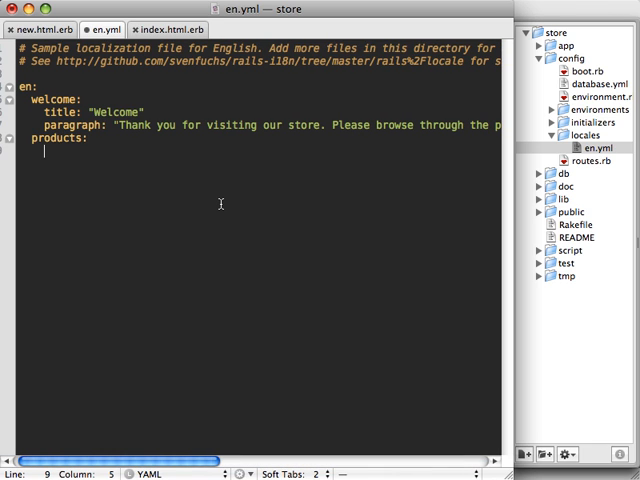
Add products title and released_at "Released" entries to en.yml, copying text from index.html.erb
type("title:")
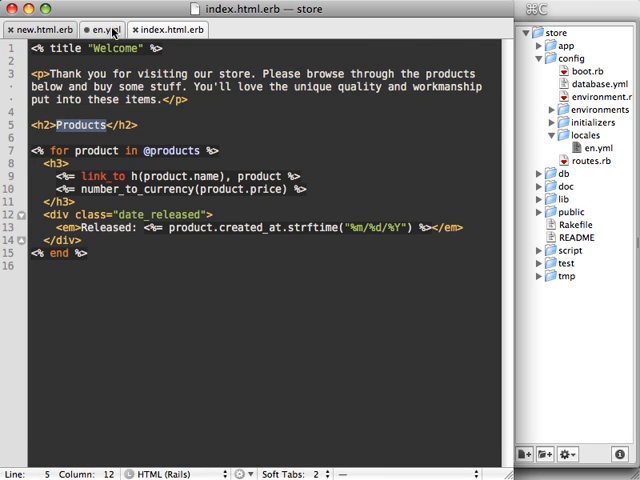
left_click(98, 29)
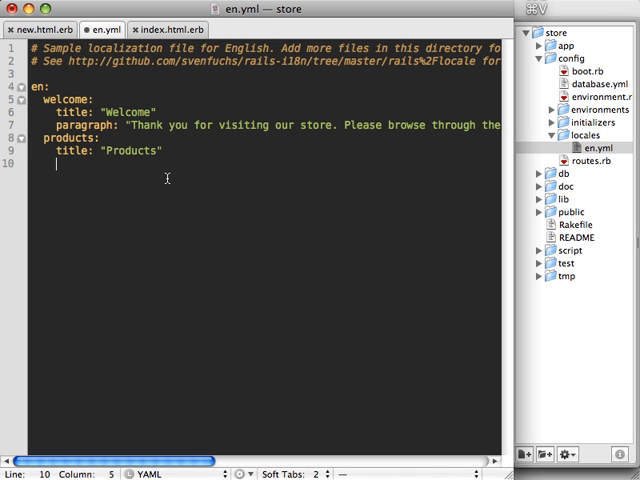
type("released_a")
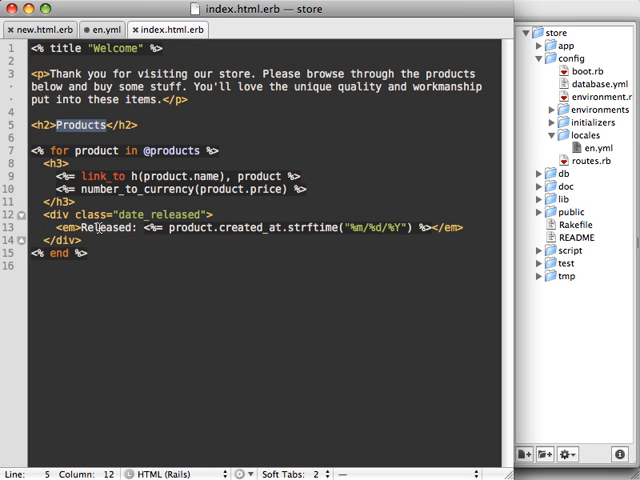
left_click(104, 30)
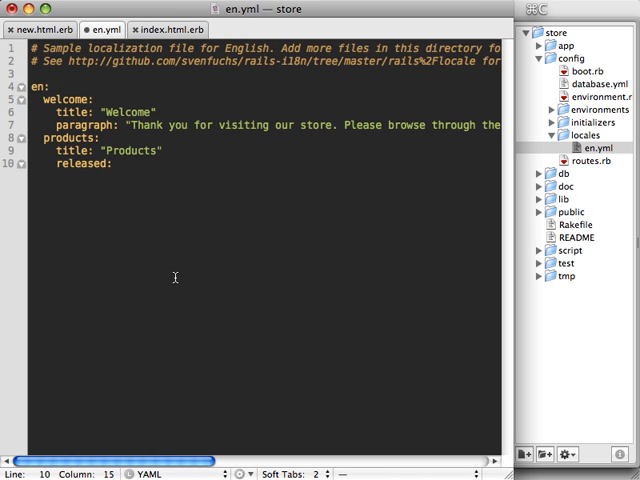
type("\"Released\"")
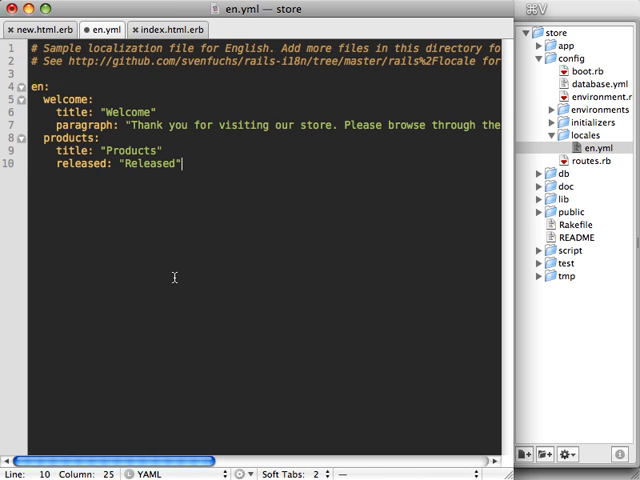
mouse_move(158, 245)
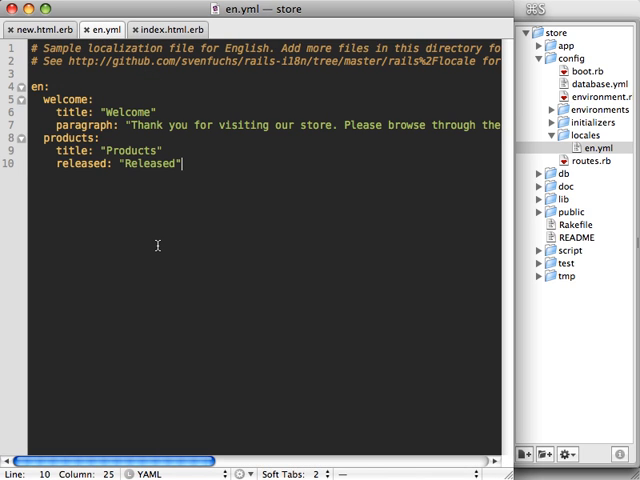
left_click(167, 29)
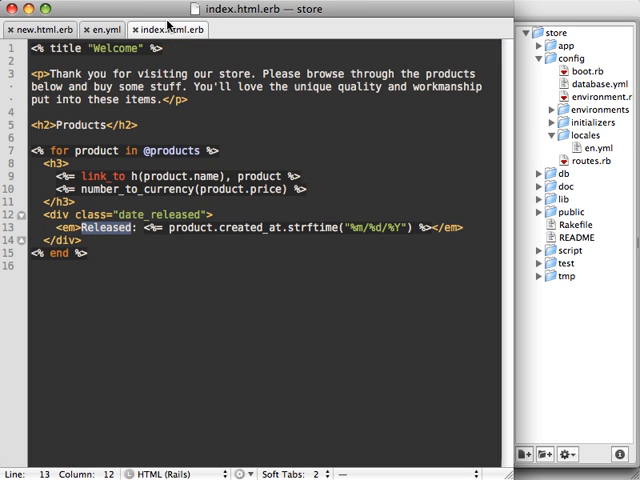
left_click(182, 293)
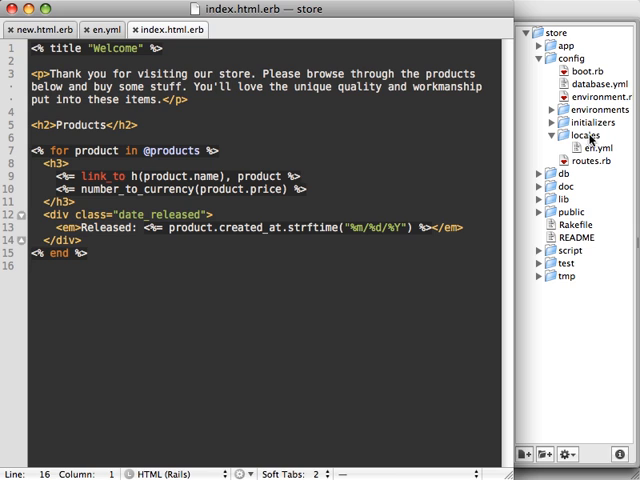
Create a new wk.yml file inside the config/locales folder
left_click(575, 135)
type("wk.yml")
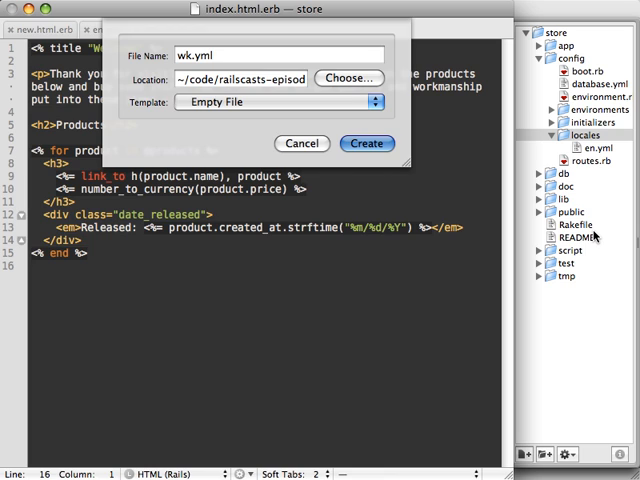
left_click(366, 143)
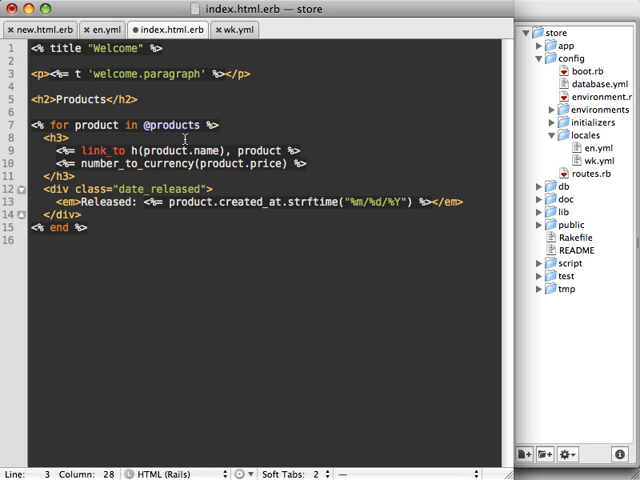
Swap index.html.erb's hard-coded headings and labels for t 'products.title' and 'products.released' calls
double_click(113, 74)
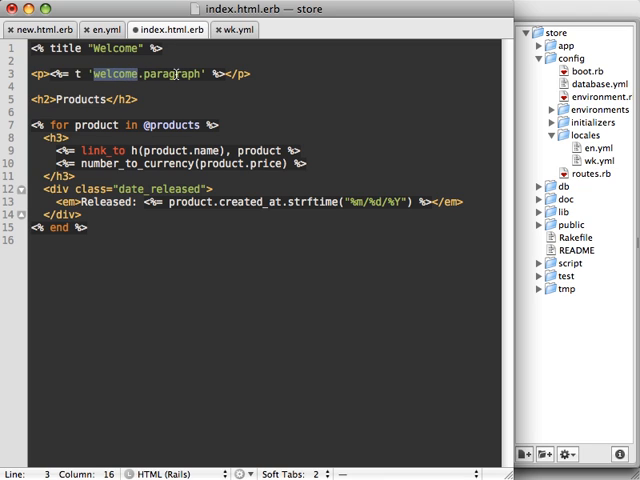
double_click(177, 74)
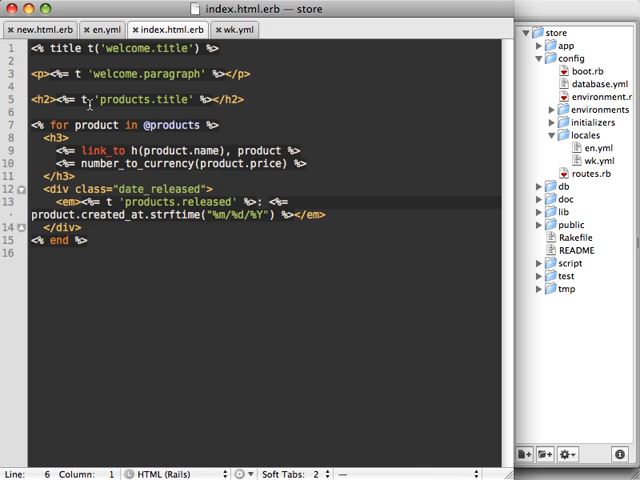
left_click(89, 48)
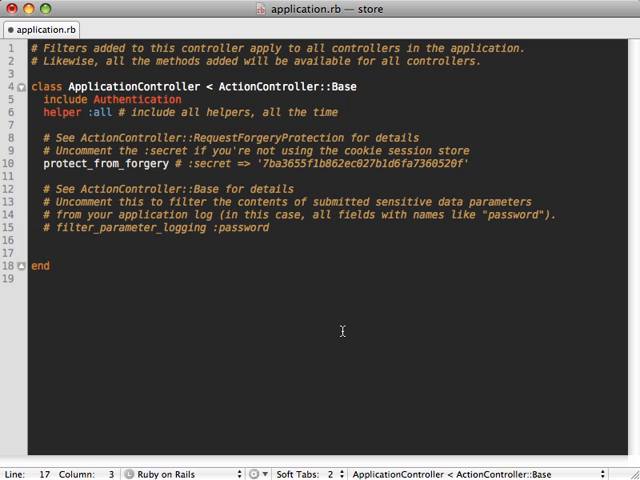
Add before_filter :set_user_language and a private set_user_language method in application.rb
type("before_filter :")
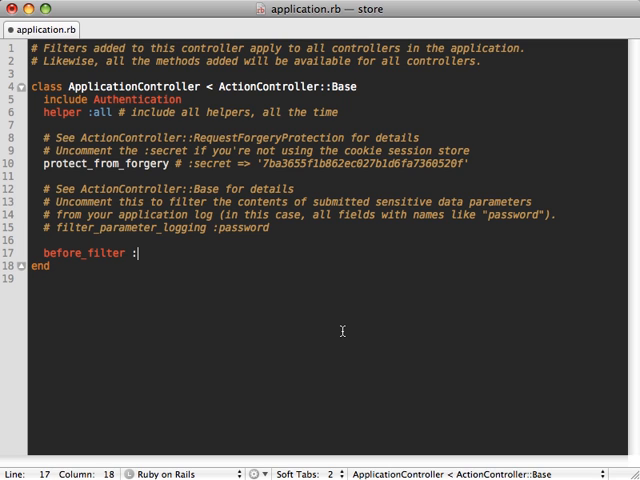
type("set_user_language")
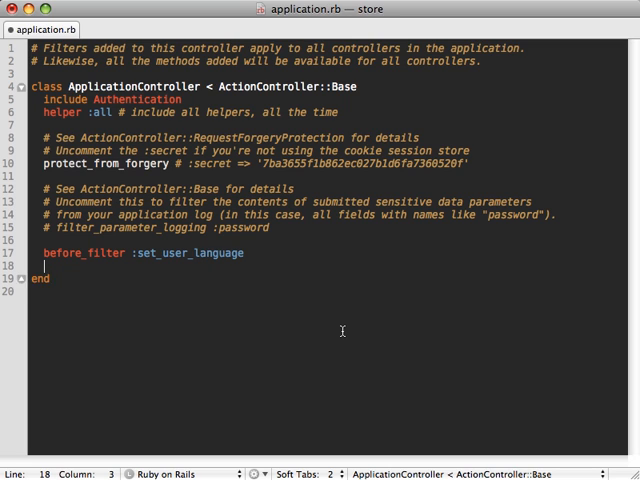
type("private")
type("def set_user_language")
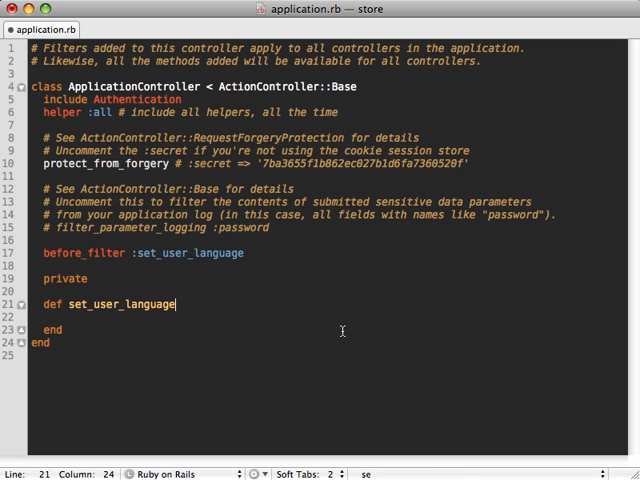
Have set_user_language assign I18n.locale = 'wk'
key("Return")
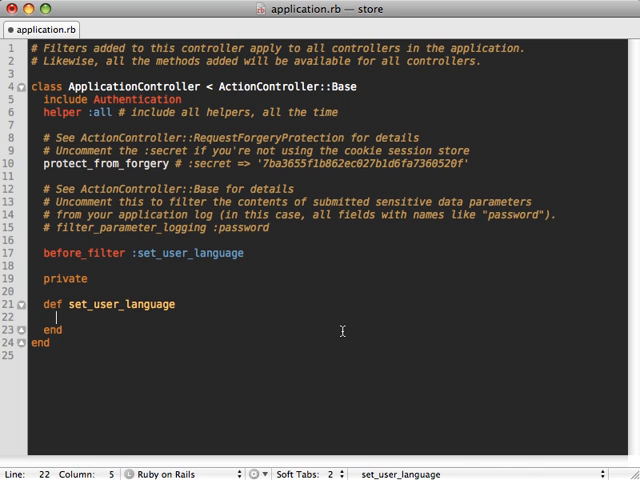
type("I18n")
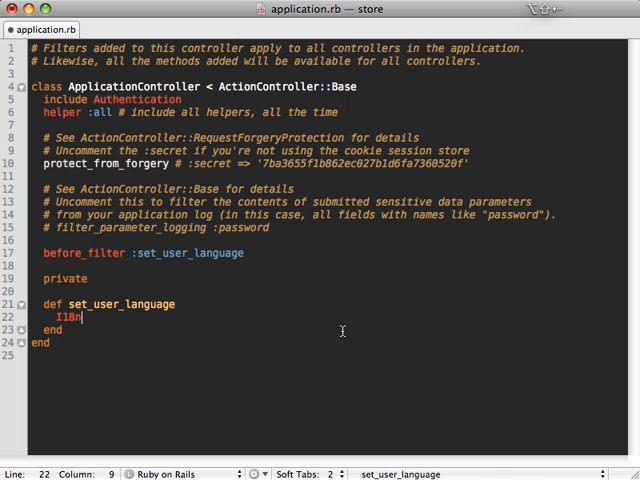
type(".loca")
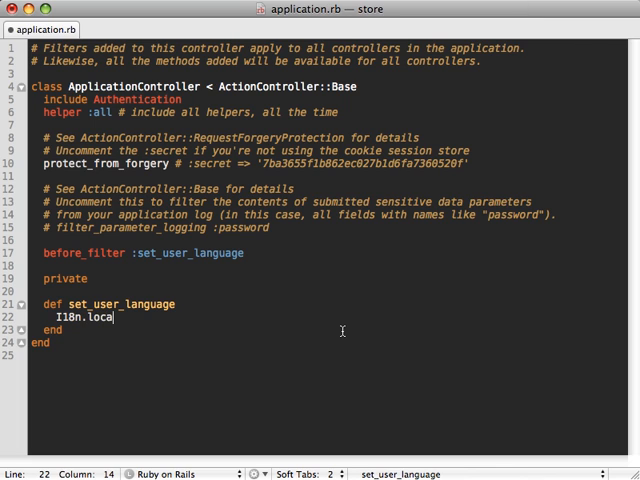
type("le = '")
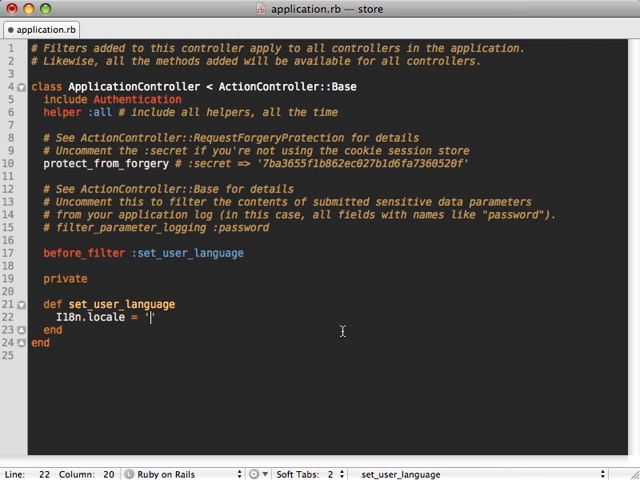
type("k")
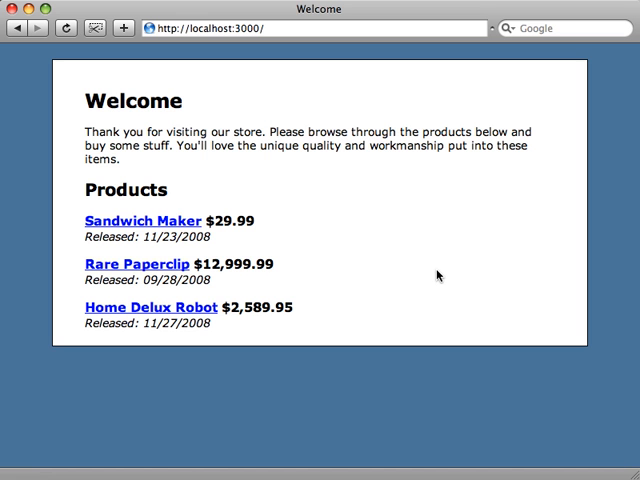
Reload the store page to see wk missing-translation placeholders, then stop the Rails server
key("cmd+r")
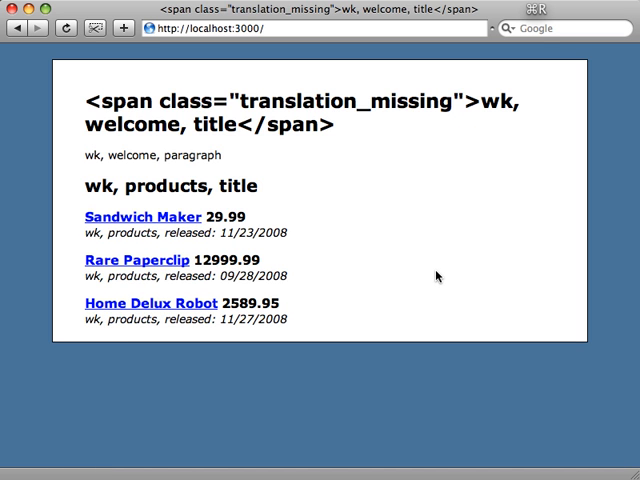
mouse_move(335, 153)
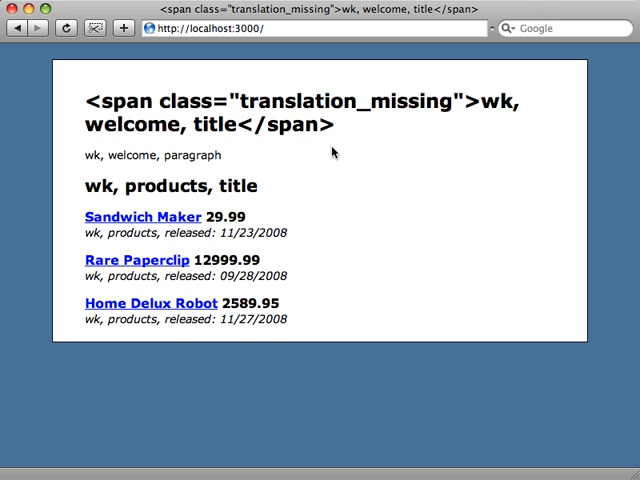
double_click(348, 101)
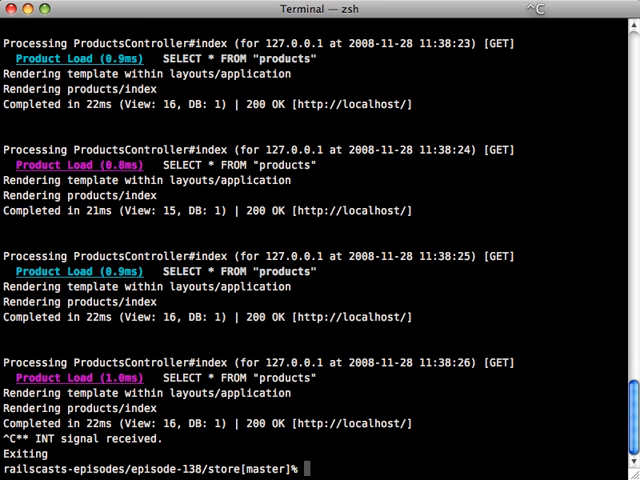
type("ss")
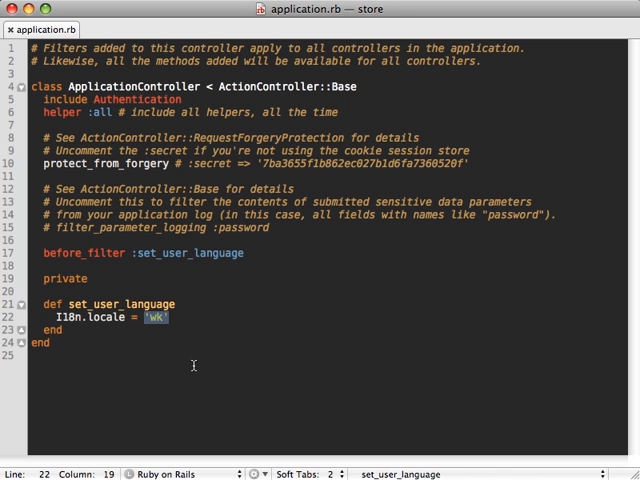
Replace 'wk' with current_user.language if logged_in? in set_user_language
type("cur")
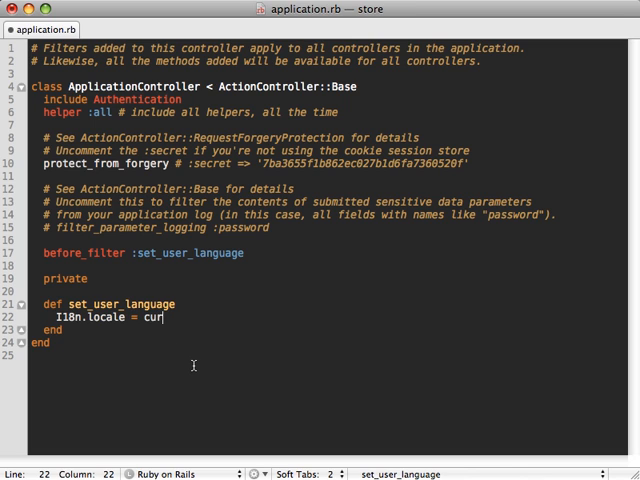
type("rent_user.languag")
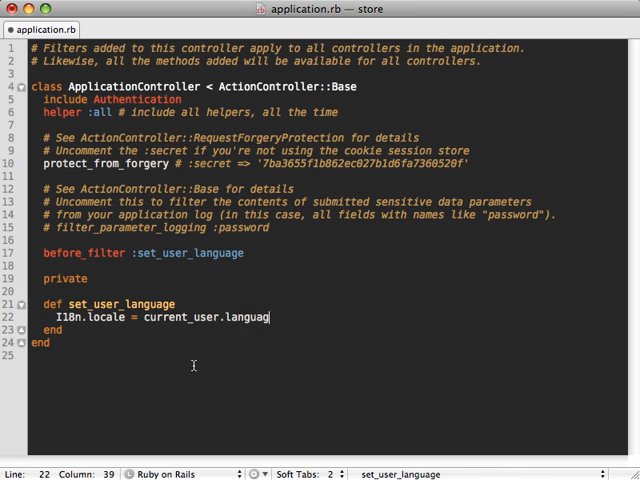
type("e")
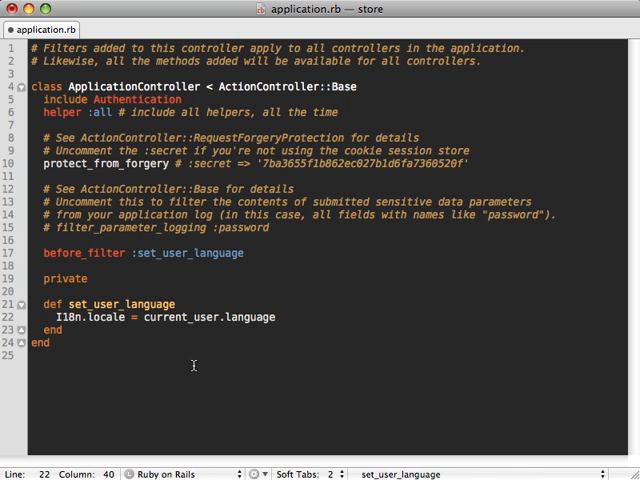
type("unless")
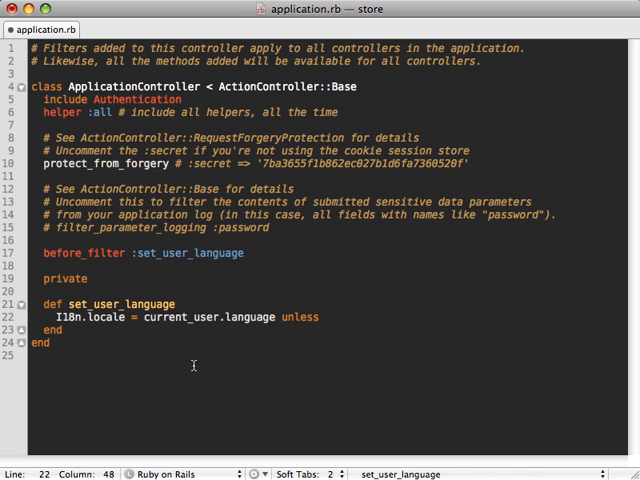
type("if logg")
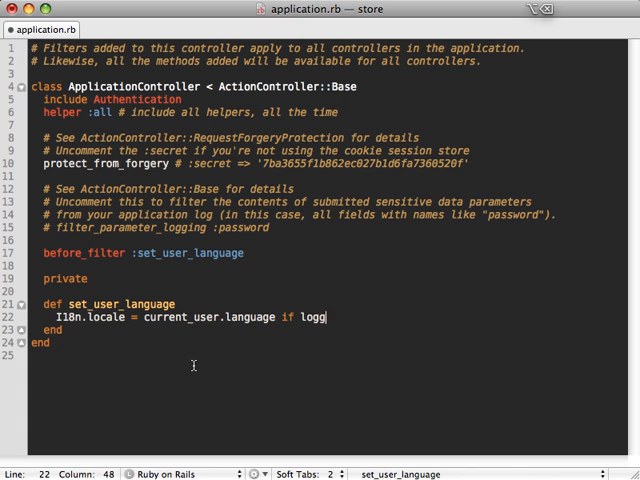
type("ed_in?")
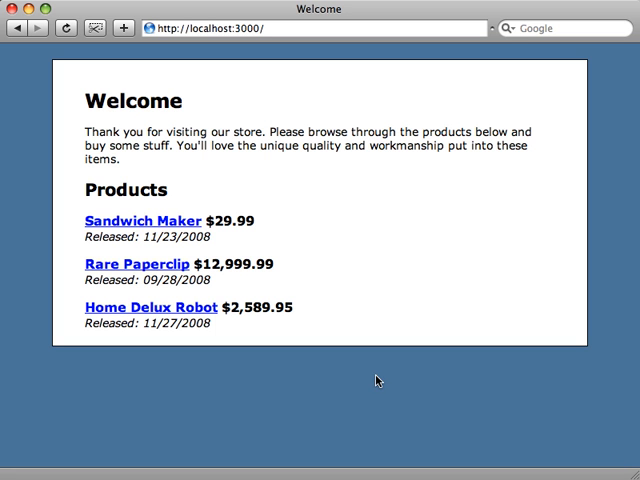
mouse_move(300, 28)
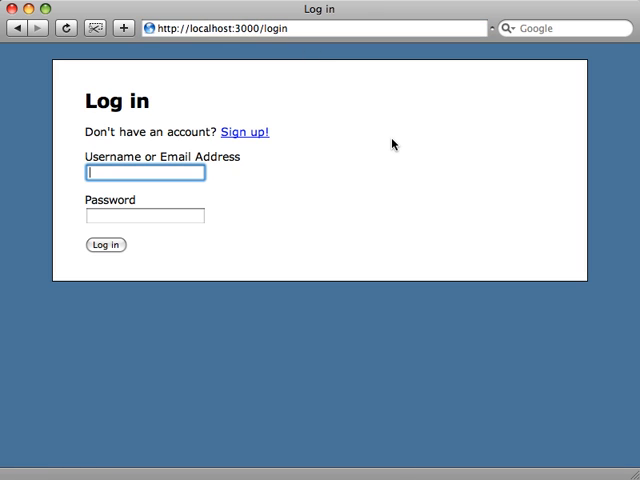
Log in as Wookiee and view the store page in the Wookiee locale
type("Wookiee")
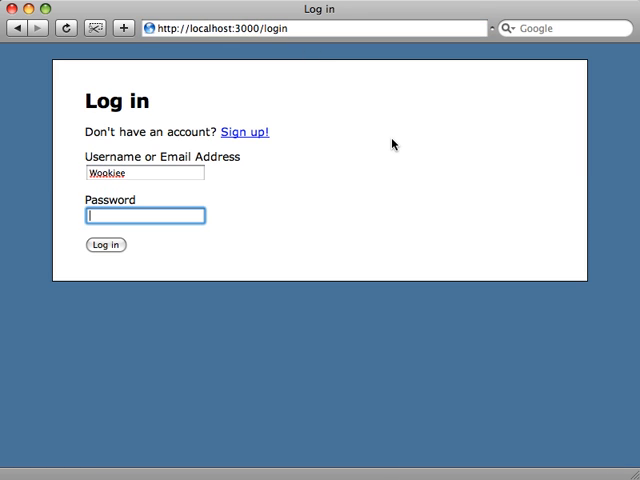
left_click(105, 245)
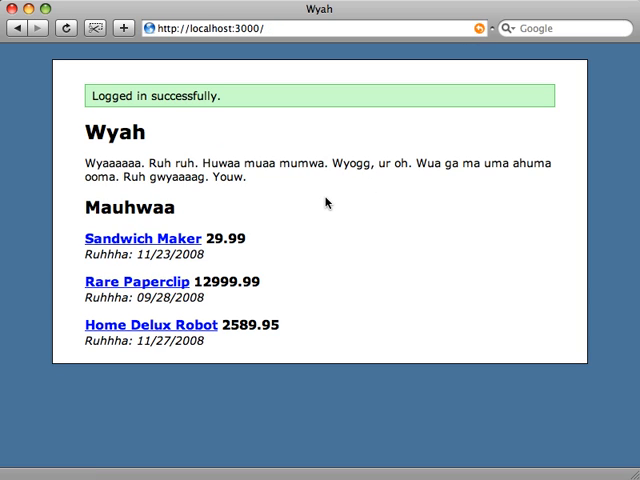
mouse_move(291, 187)
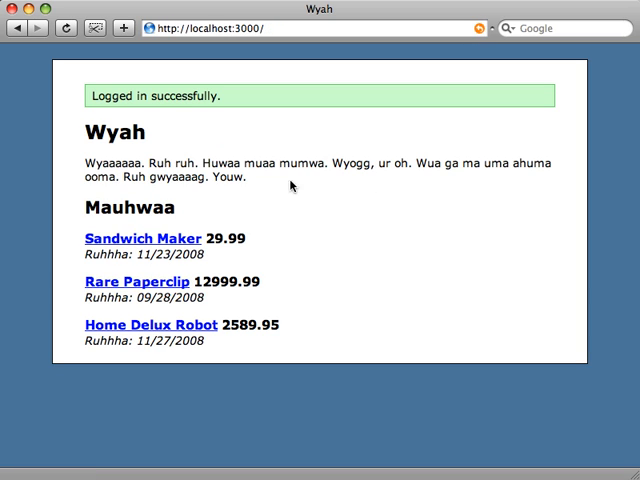
mouse_move(374, 249)
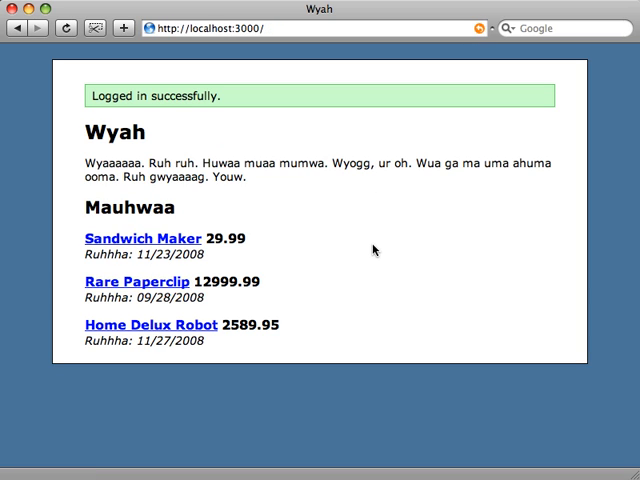
mouse_move(86, 99)
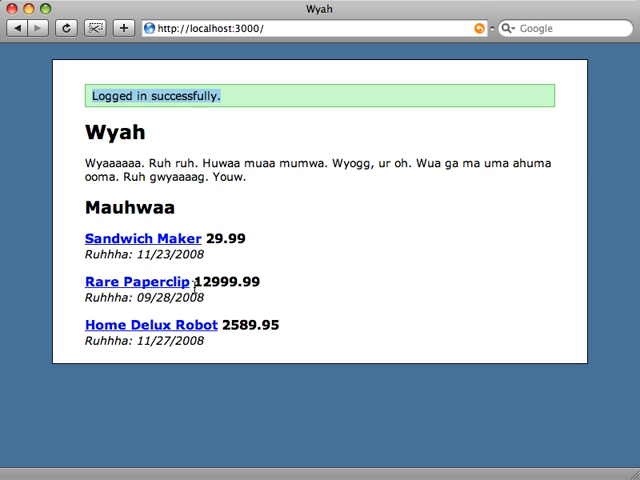
mouse_move(230, 330)
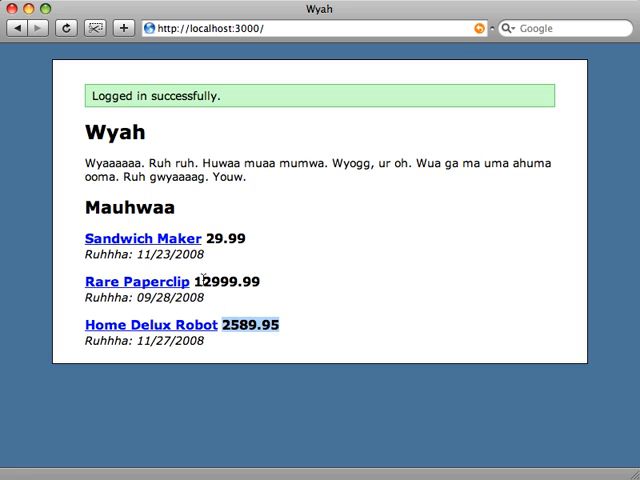
mouse_move(275, 338)
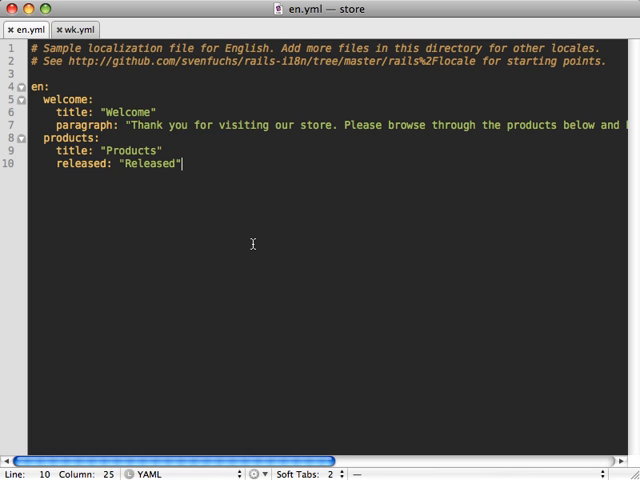
Add flash: login: "Logged in successfully." to en.yml
type("f")
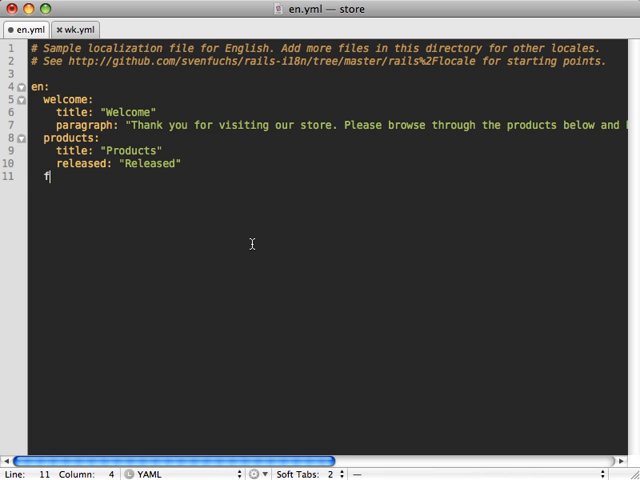
type("lash:")
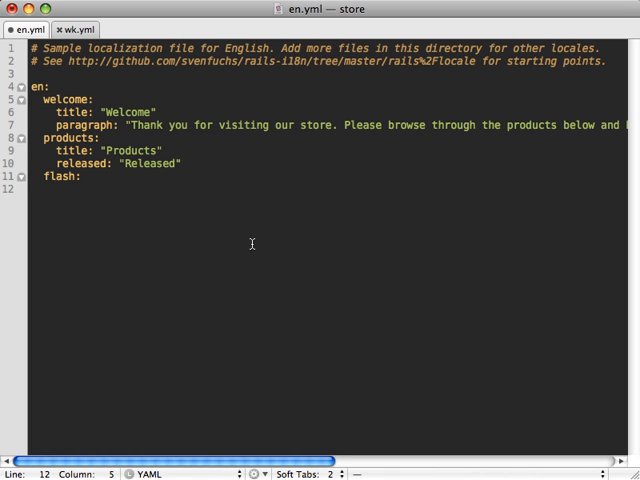
type("l")
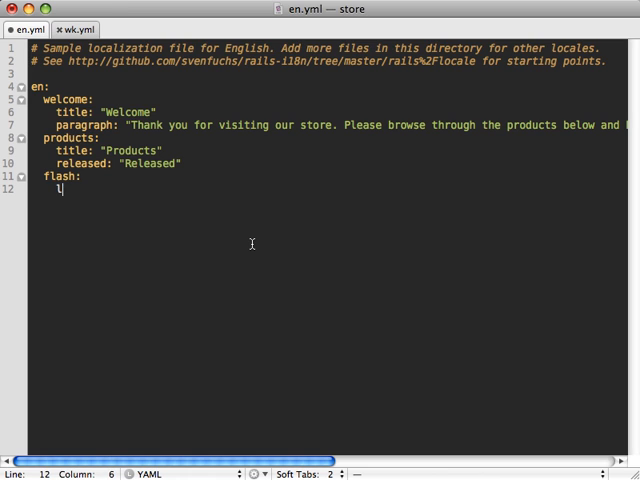
key("cmd+v")
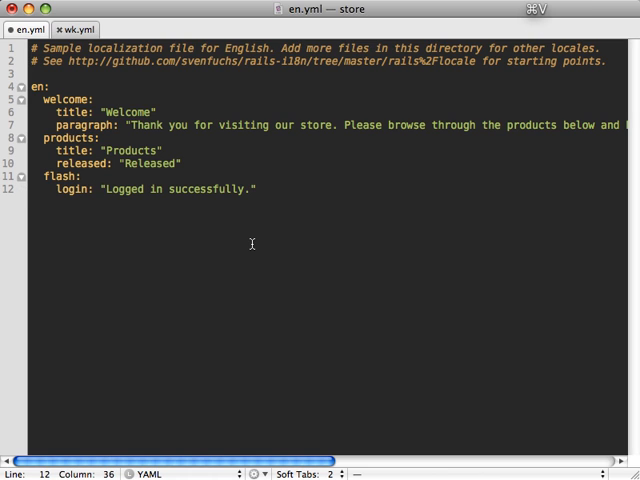
Add a matching flash login entry "Wohoooh" to wk.yml
left_click(74, 30)
type("flas")
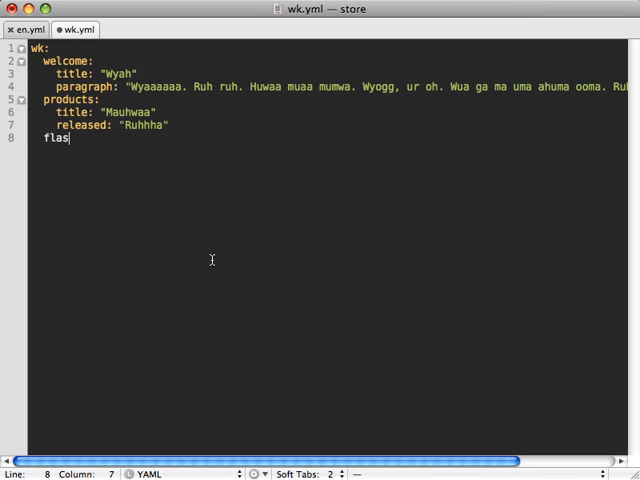
type("h:")
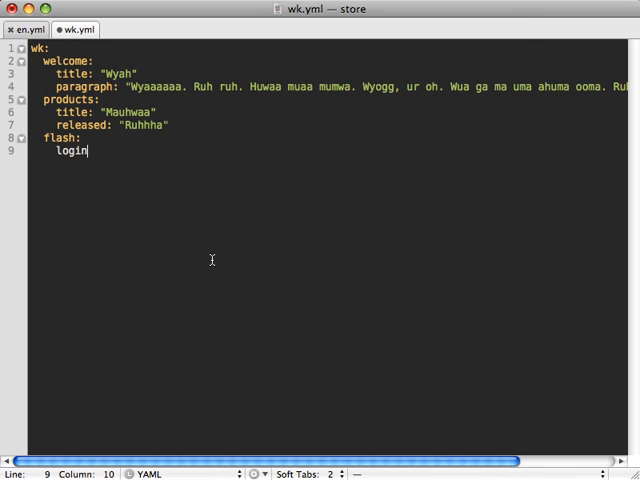
type(": \"Wohoooh\"")
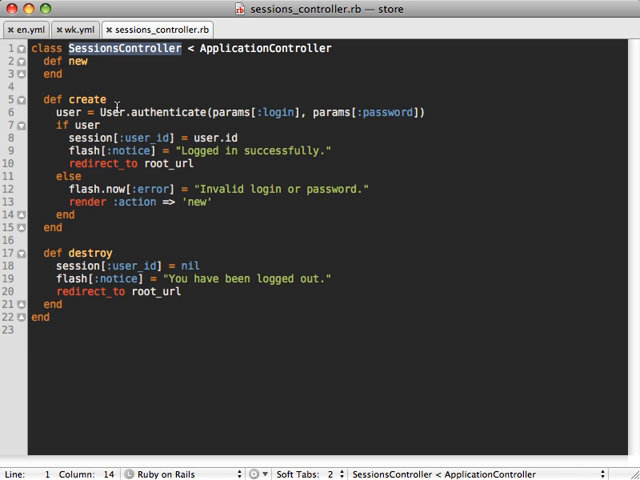
Replace the 'Logged in successfully.' string with the t('flash.login') translation lookup
double_click(248, 150)
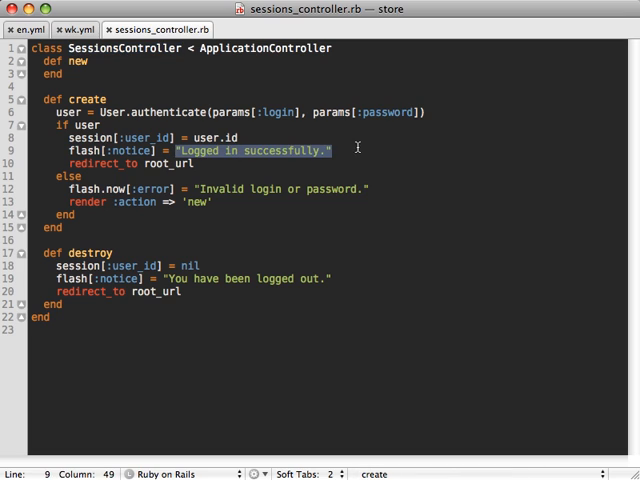
type("tice] = t")
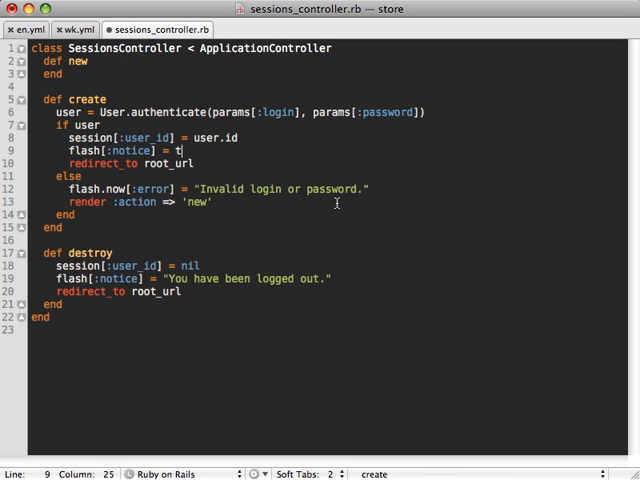
type("()")
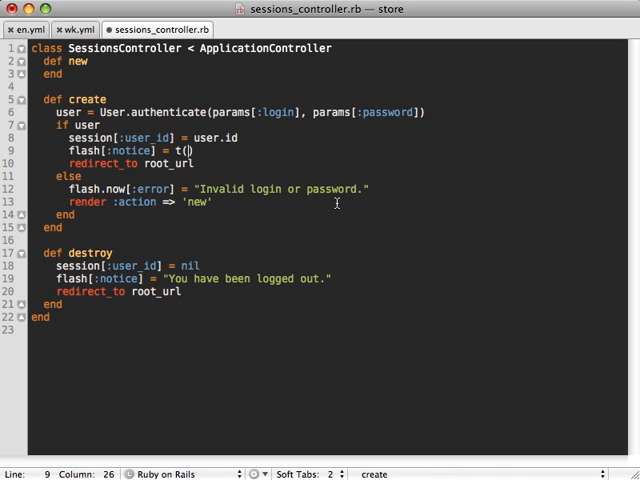
type("'")
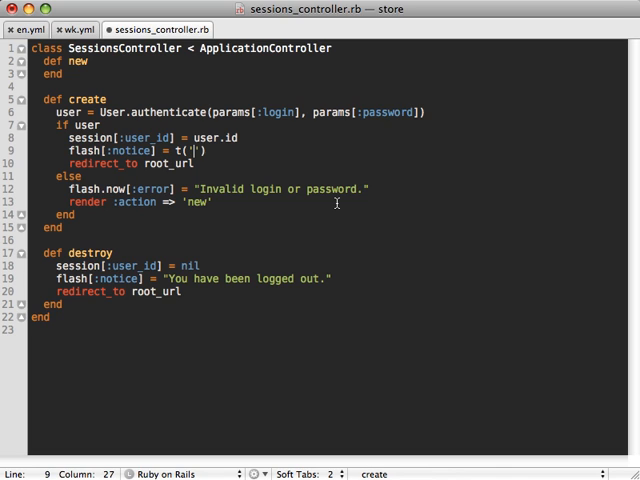
type("flash.login")
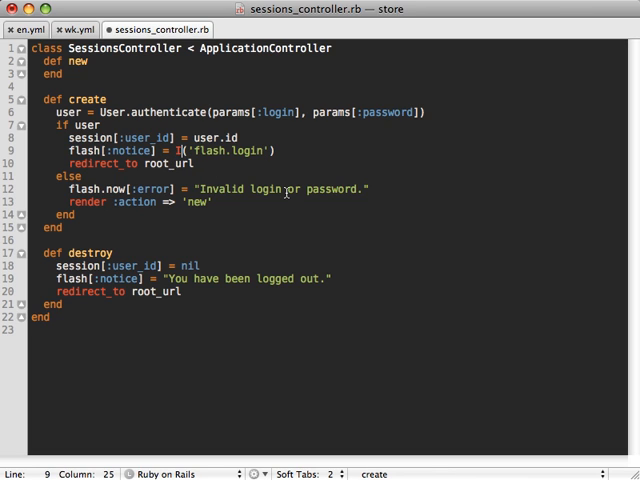
type("I18n.trasn")
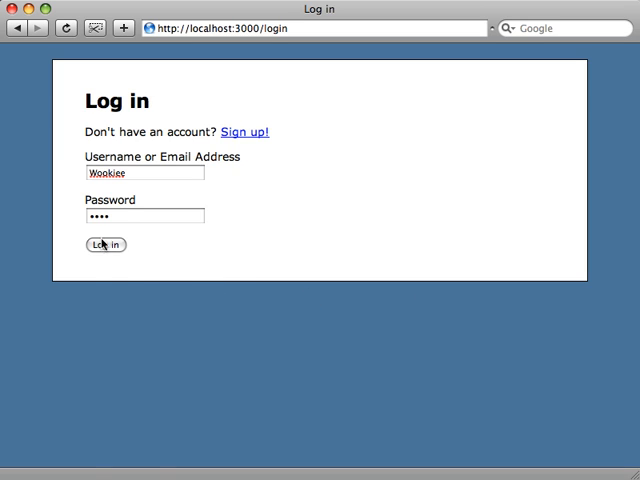
Log in to the store at localhost:3000/login as Wookiee
left_click(104, 245)
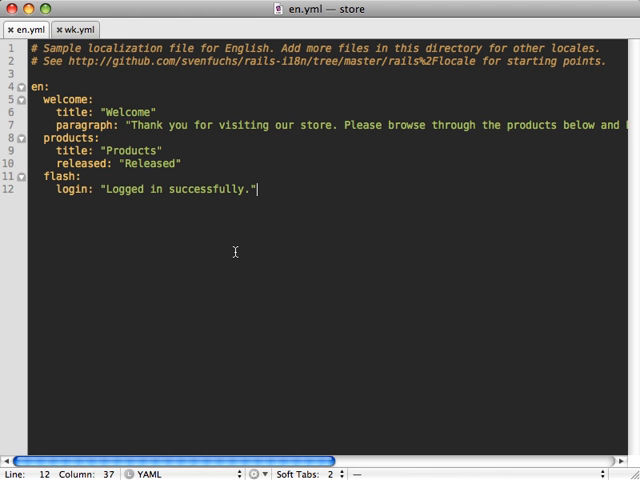
mouse_move(165, 144)
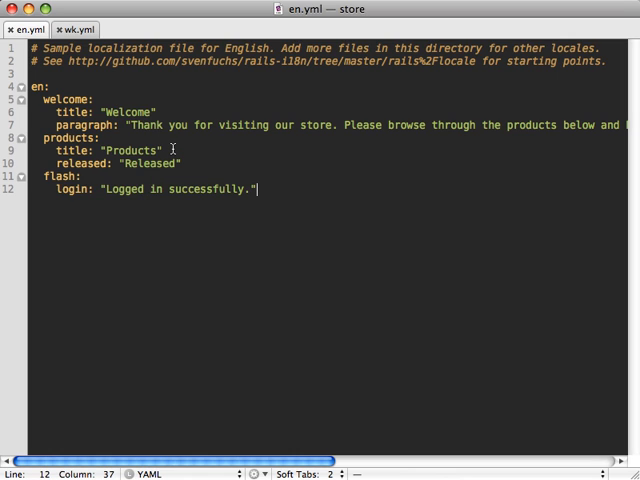
double_click(80, 61)
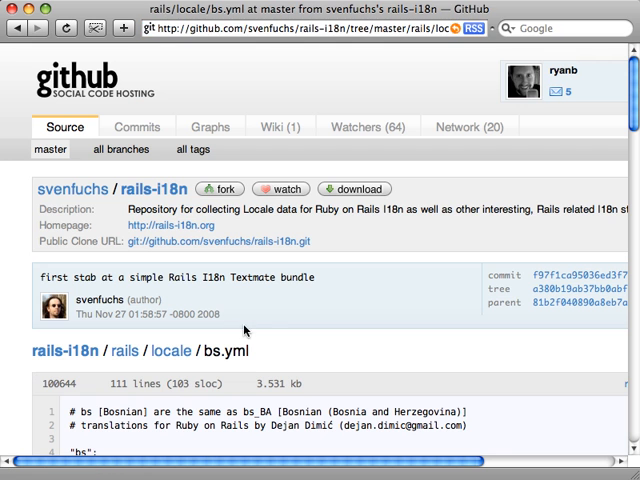
Scroll the bs.yml page down to the number: and currency format section
scroll("down", 3)
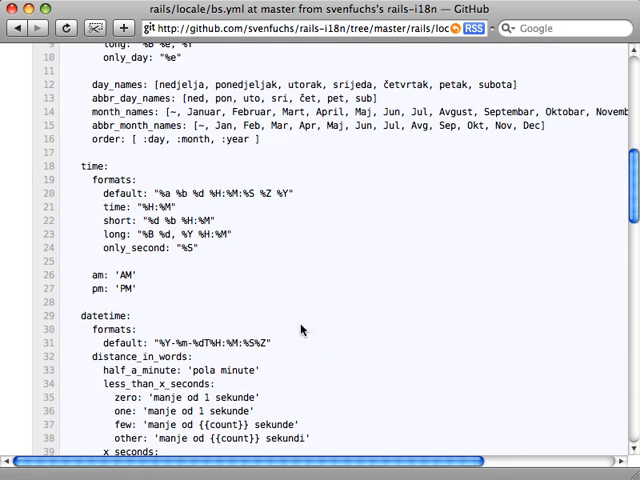
mouse_move(285, 342)
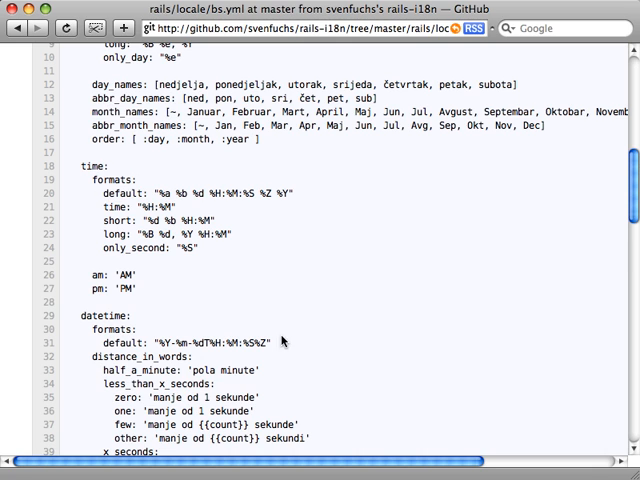
scroll("down", 3)
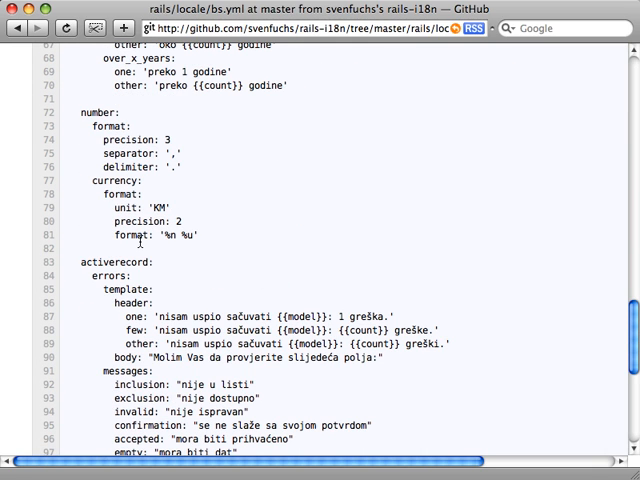
mouse_move(207, 243)
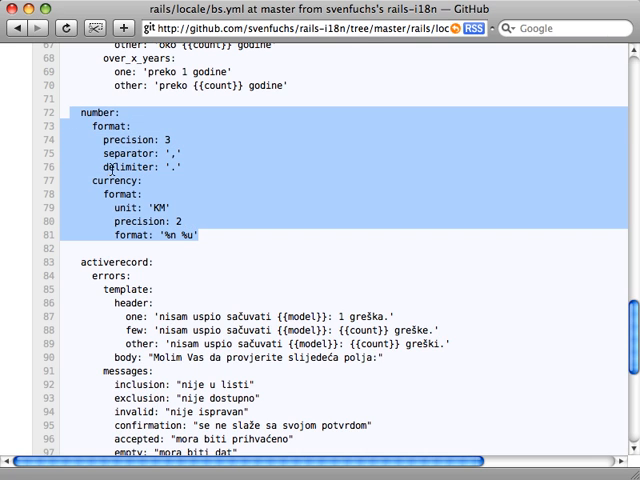
mouse_move(205, 172)
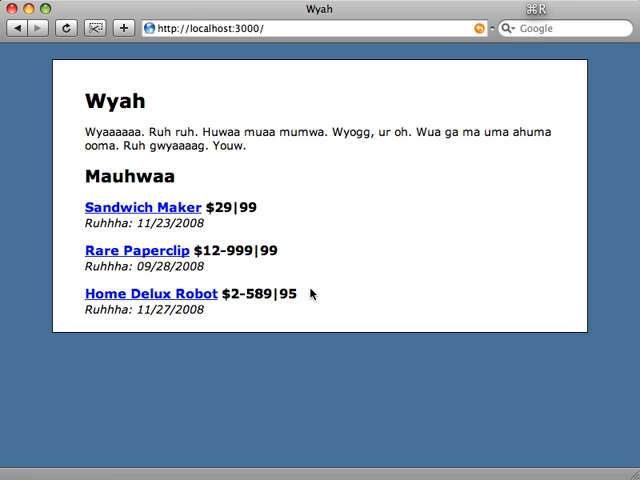
mouse_move(281, 316)
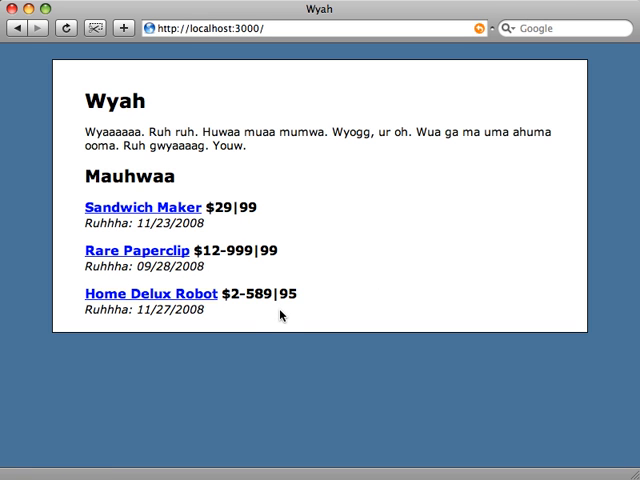
mouse_move(253, 321)
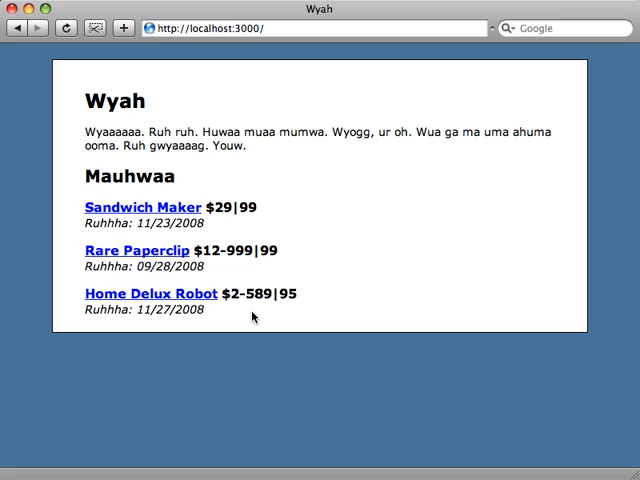
mouse_move(131, 313)
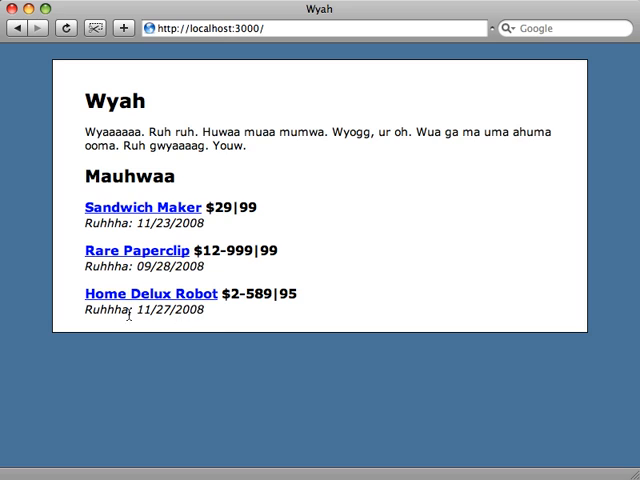
mouse_move(238, 318)
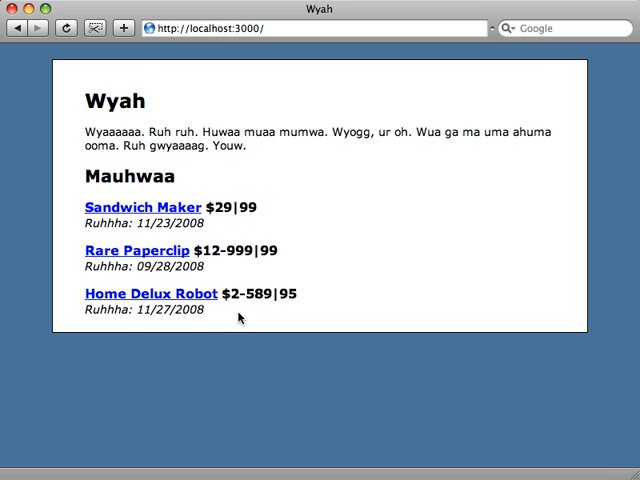